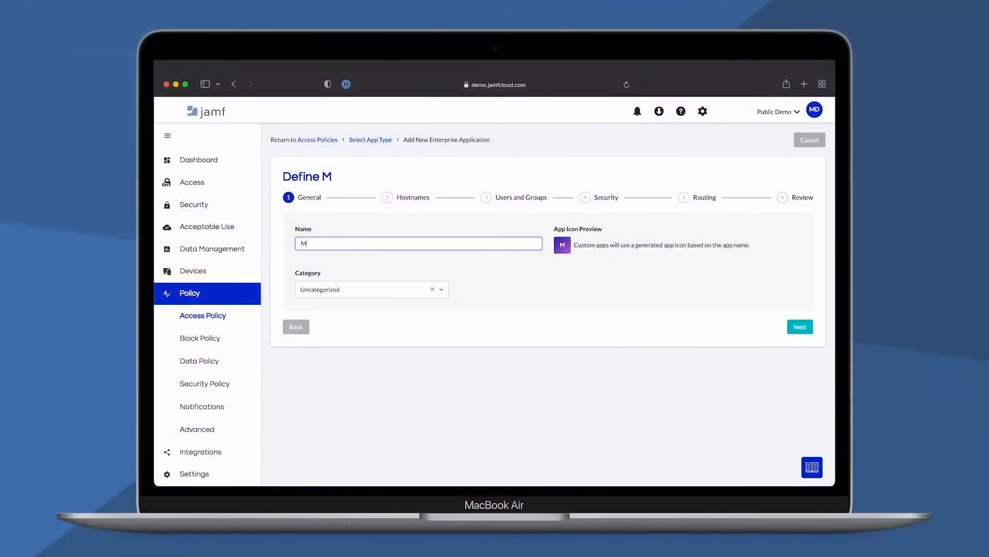
Name the app 'My Enterprise App' and categorize it as Technology
{"action": "type", "text": "y Enterprise A"}
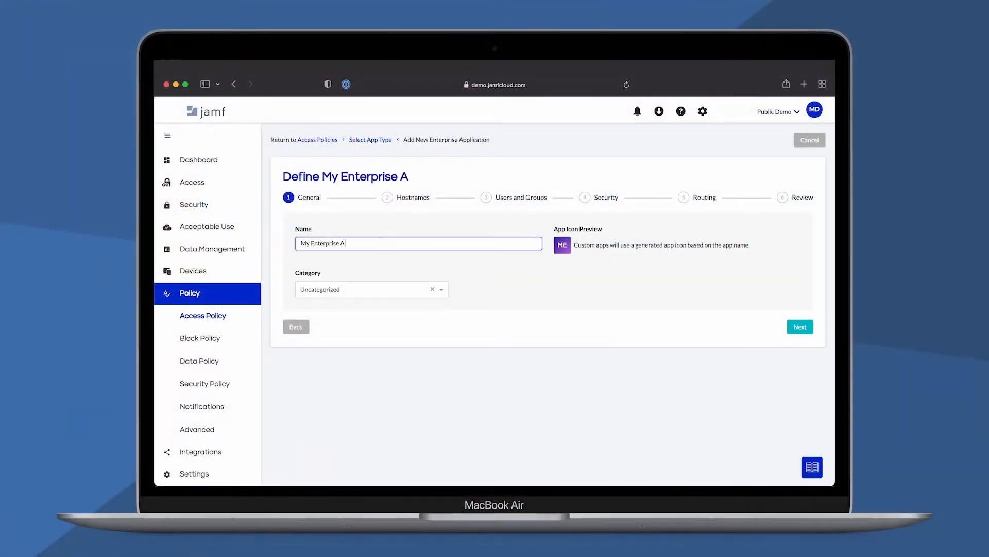
{"action": "left_click", "coordinate": [369, 289]}
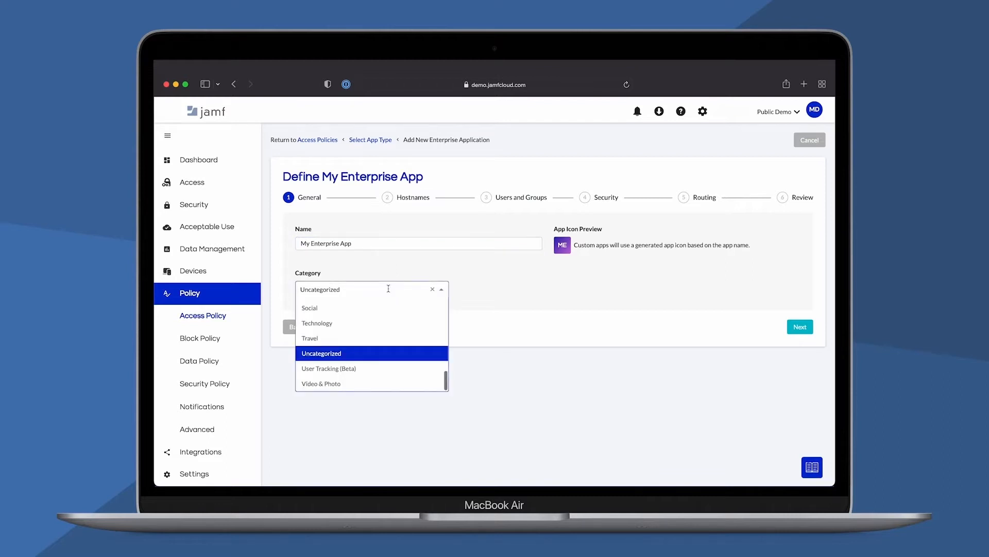
{"action": "left_click", "coordinate": [317, 323]}
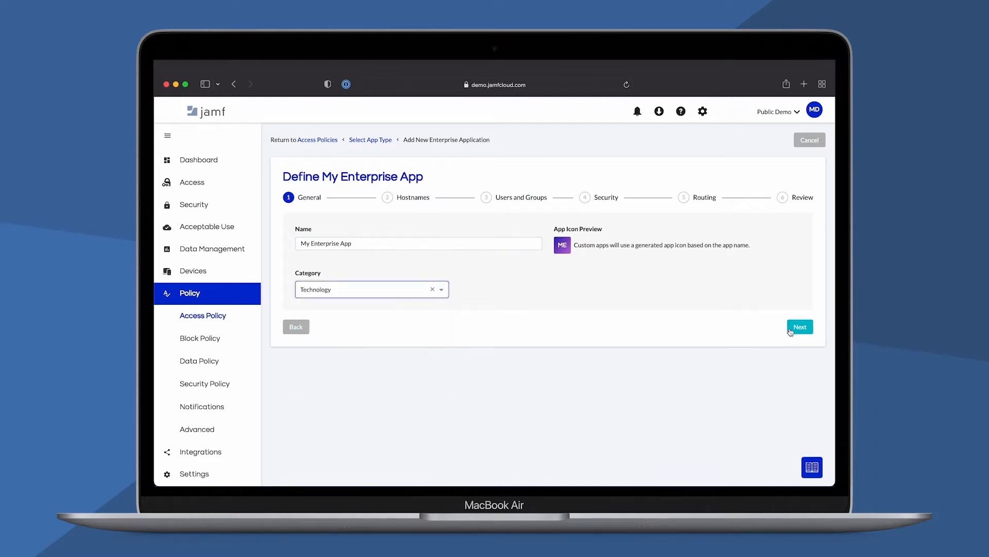
{"action": "left_click", "coordinate": [800, 326]}
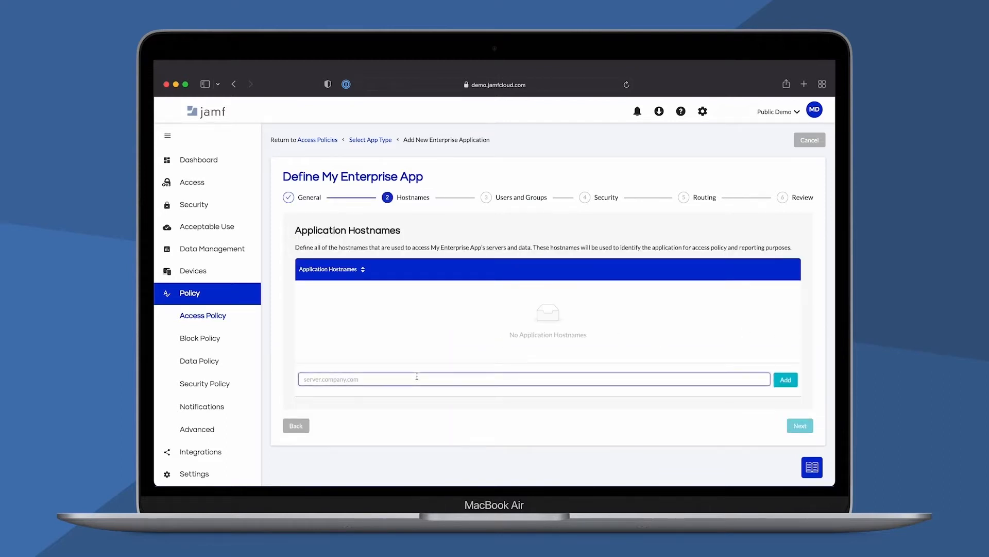
Add hostname app.company.com and require device risk validation denying Medium risk or higher
{"action": "type", "text": "app.company.com"}
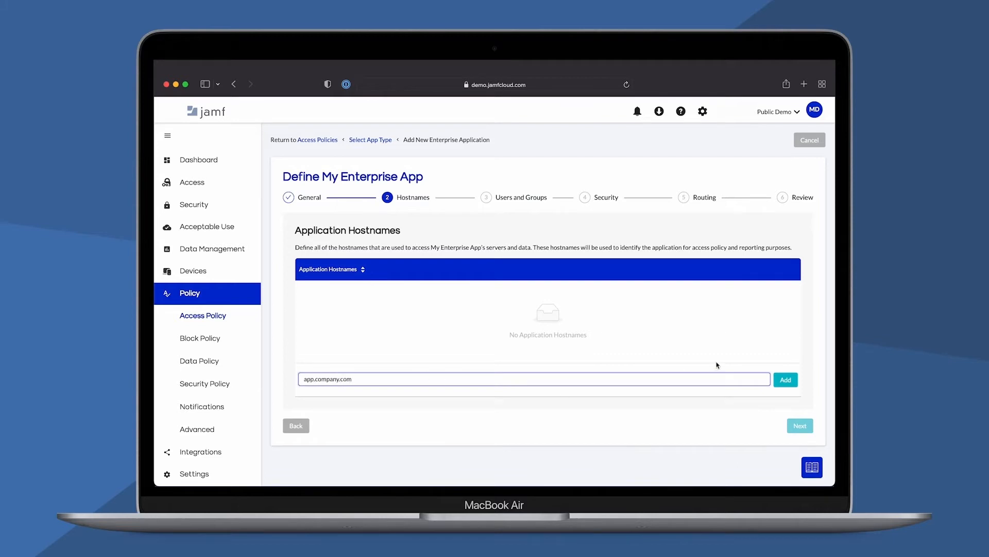
{"action": "left_click", "coordinate": [785, 379]}
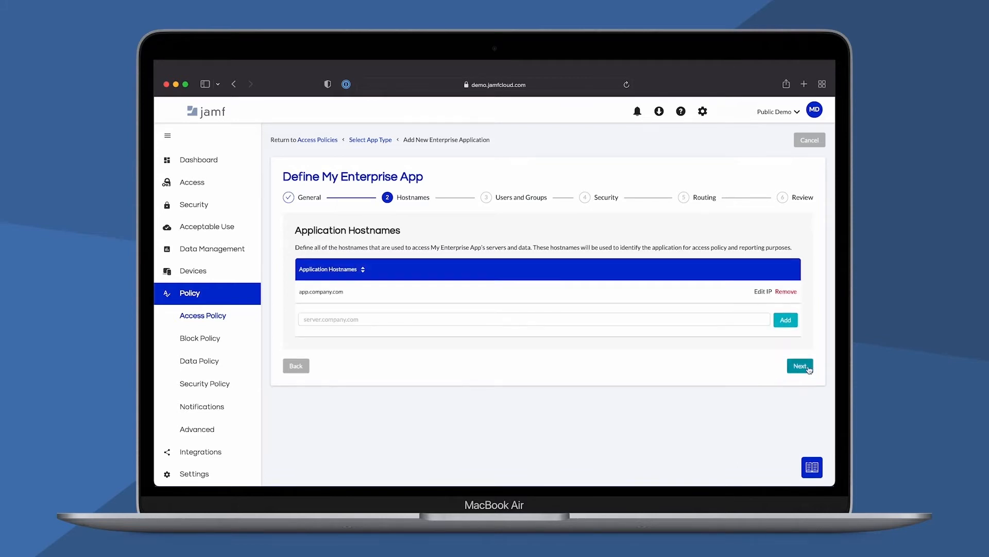
{"action": "left_click", "coordinate": [800, 366]}
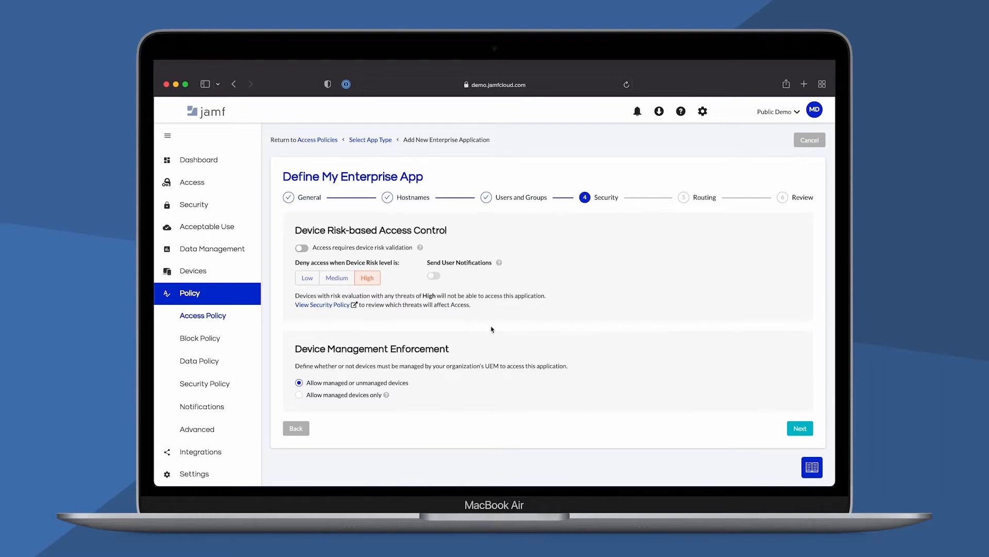
{"action": "left_click", "coordinate": [301, 248]}
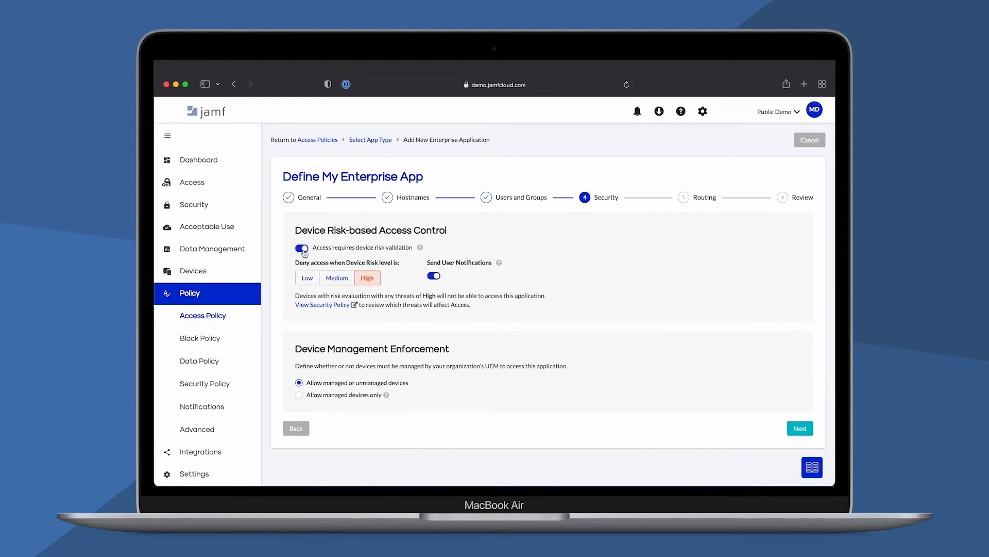
{"action": "left_click", "coordinate": [336, 277]}
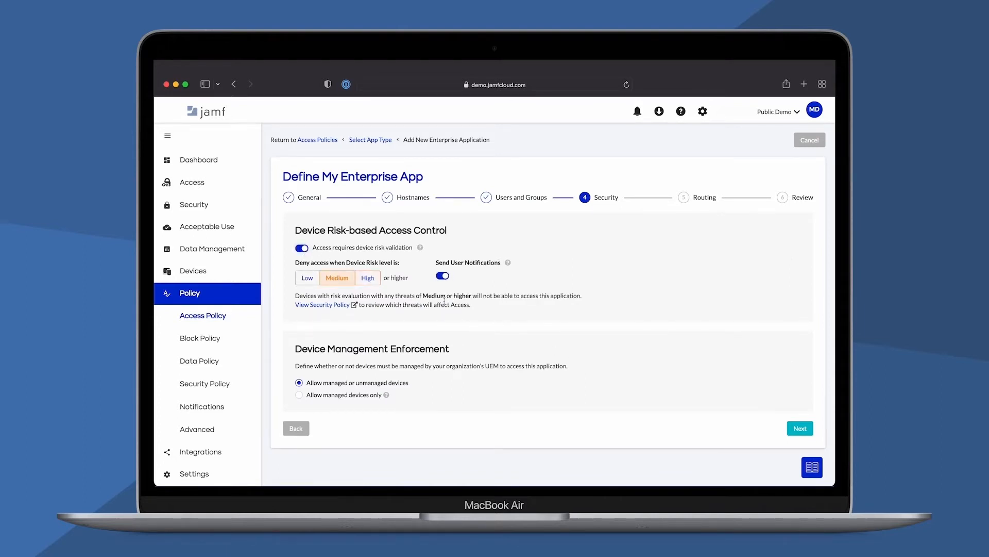
Route traffic encrypted via Private Access to the Nearest Data Center, then save and create the app
{"action": "left_click", "coordinate": [800, 428]}
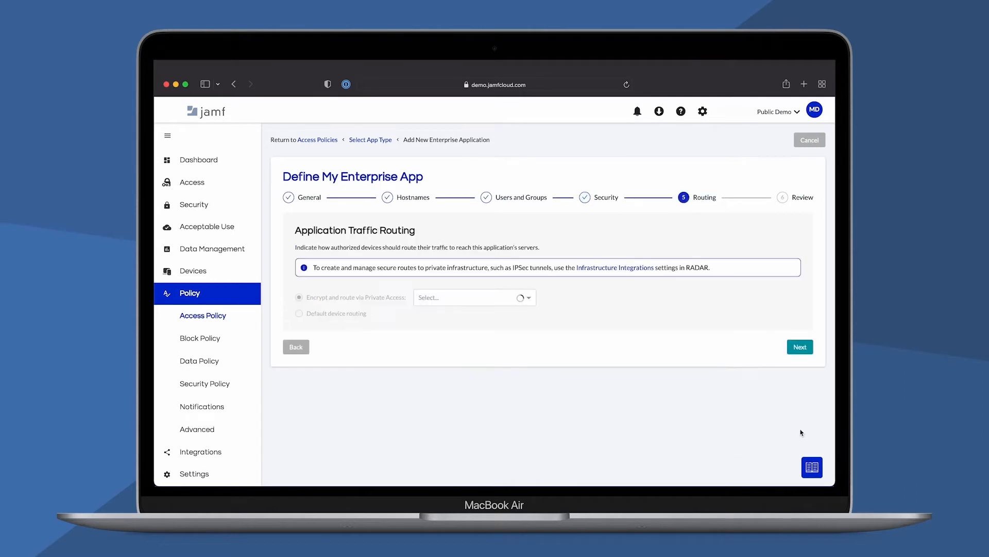
{"action": "left_click", "coordinate": [470, 297]}
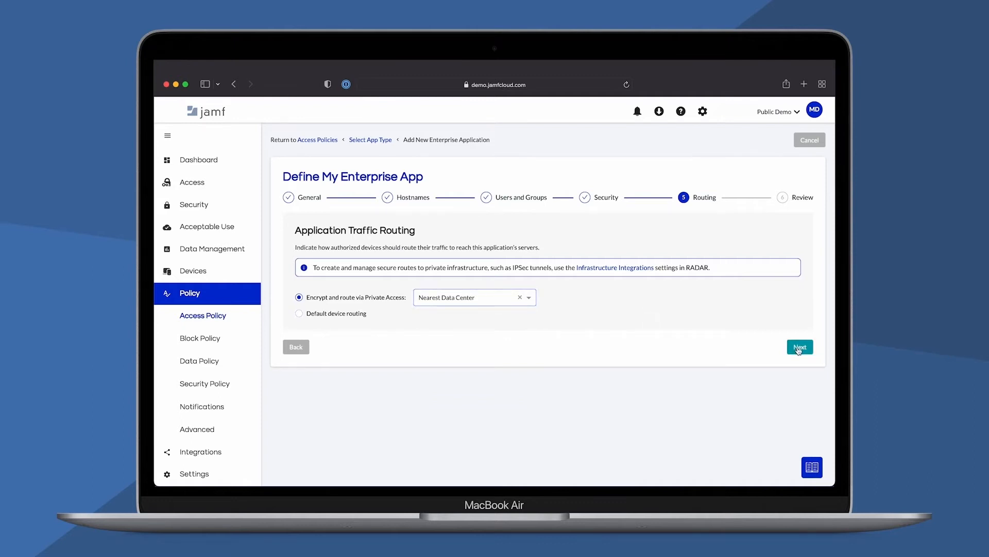
{"action": "left_click", "coordinate": [800, 346]}
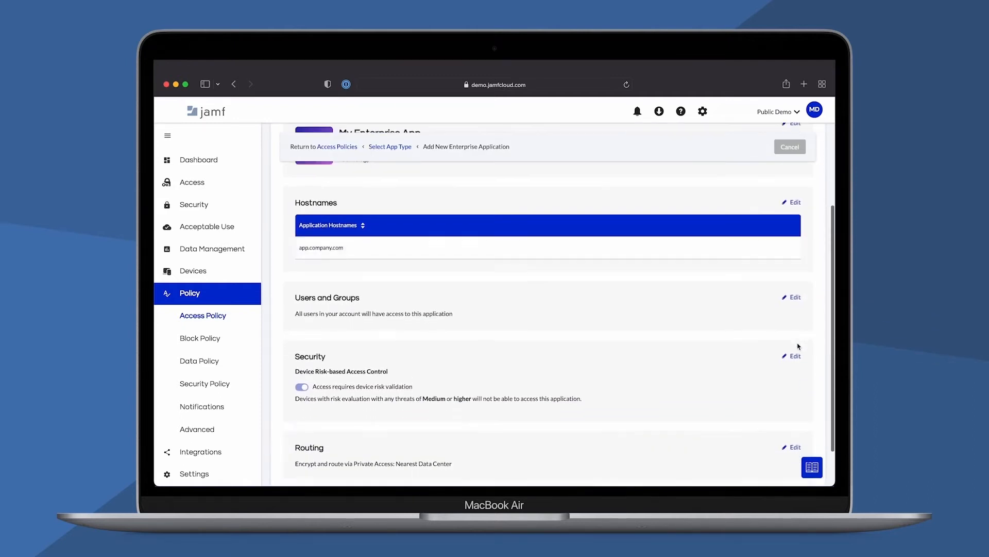
{"action": "scroll", "scroll_direction": "down", "scroll_amount": 3}
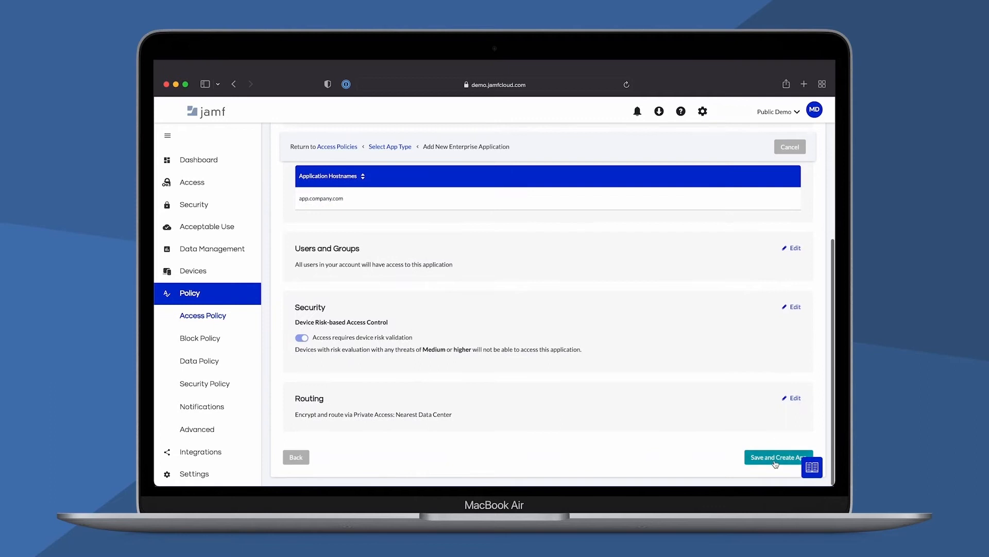
{"action": "left_click", "coordinate": [779, 457]}
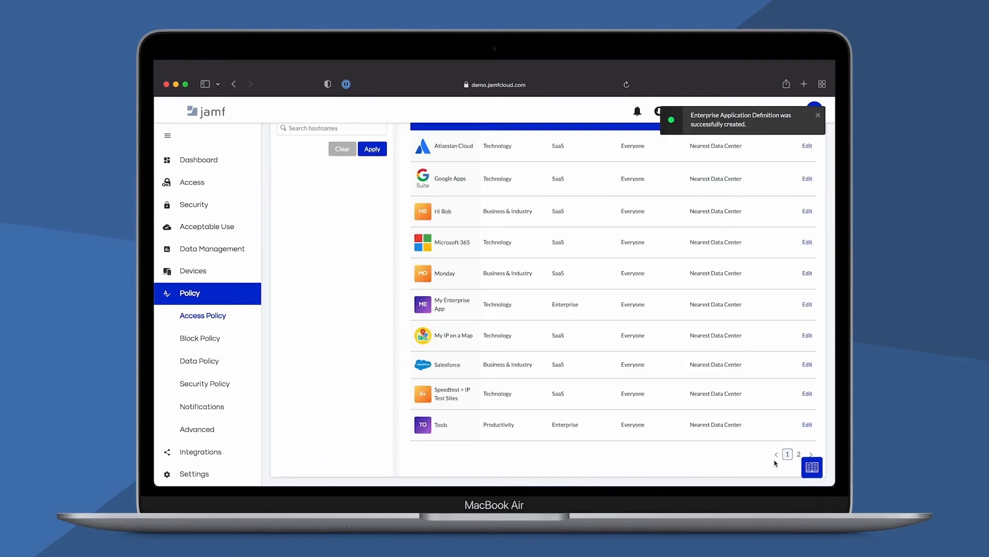